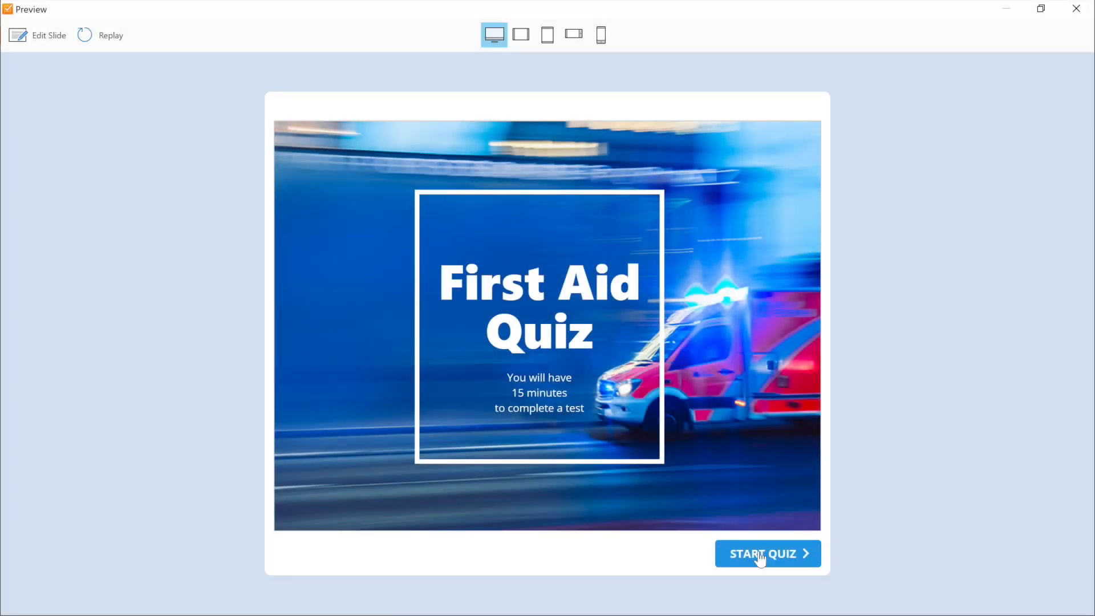
# Step: Start the English preview and submit the first answer, then start the French preview and submit its first question
pyautogui.click(766, 554)
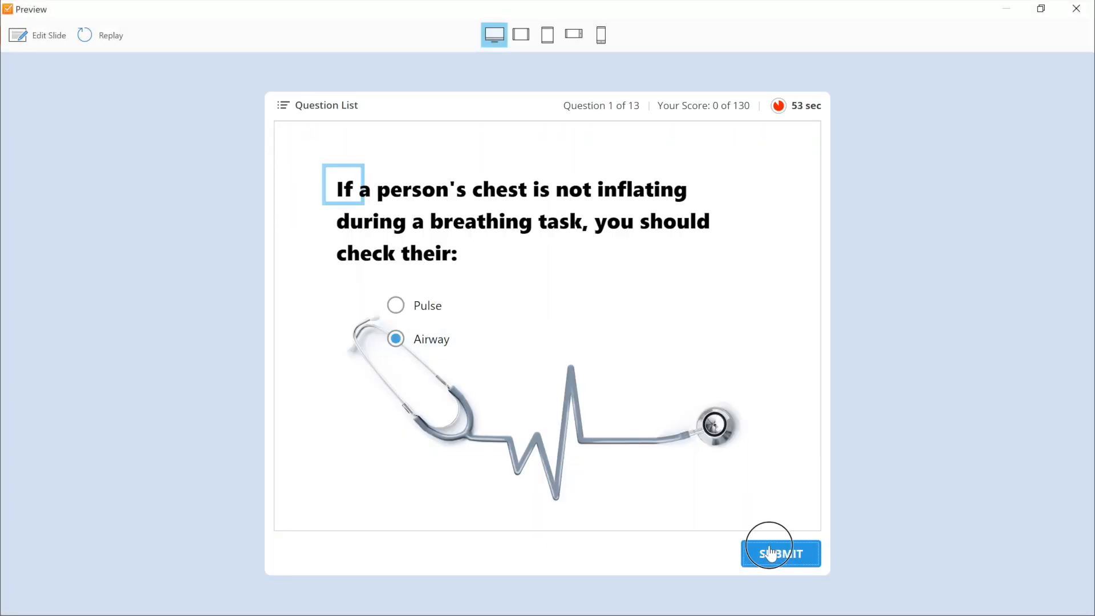
pyautogui.click(780, 553)
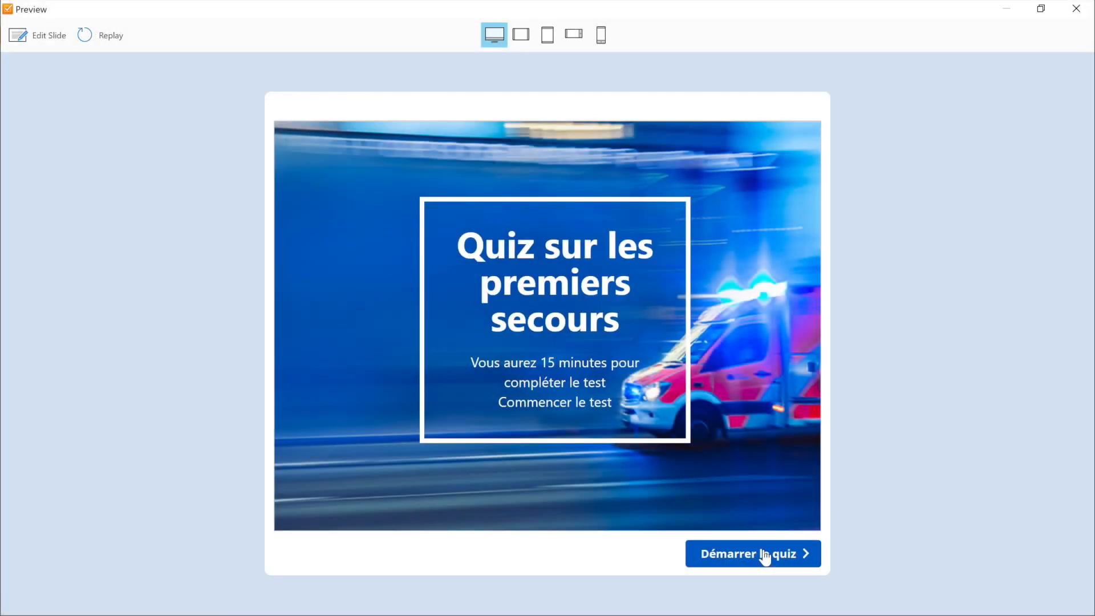
pyautogui.click(751, 553)
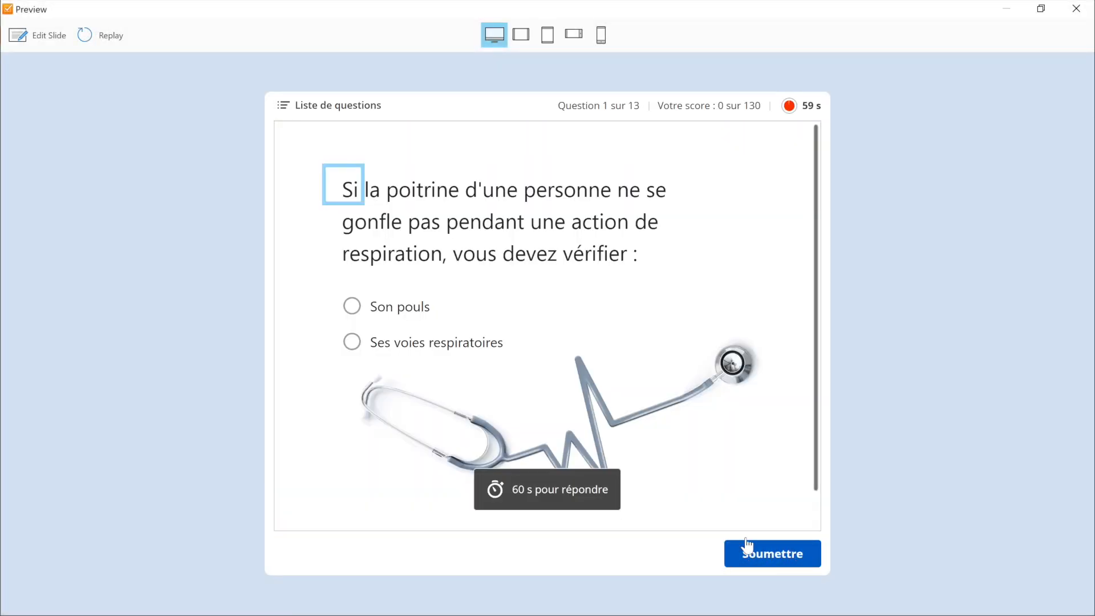
pyautogui.click(352, 343)
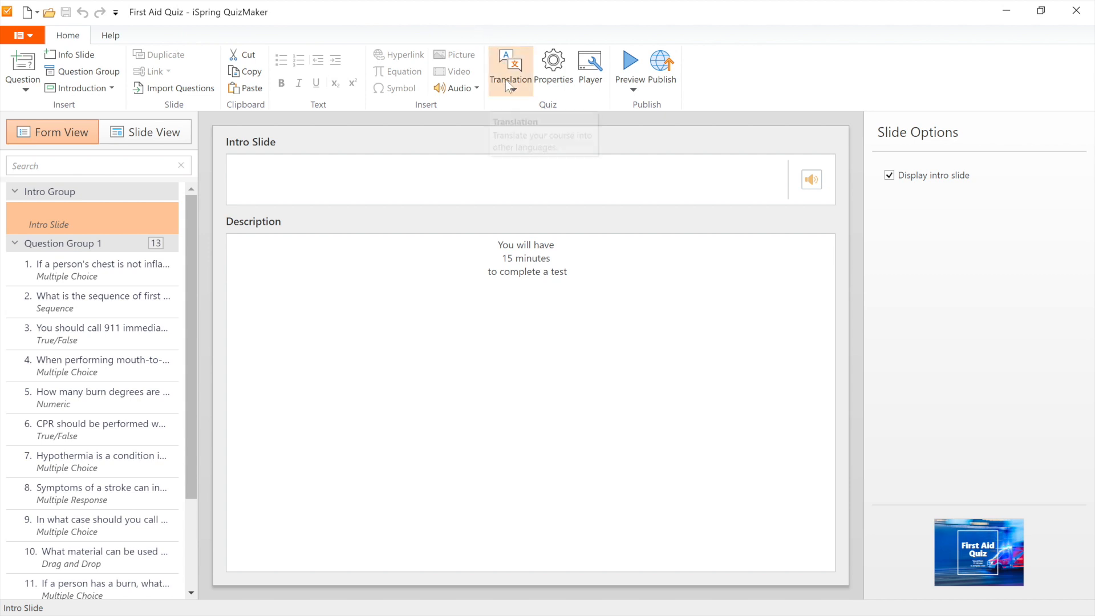
pyautogui.moveTo(518, 107)
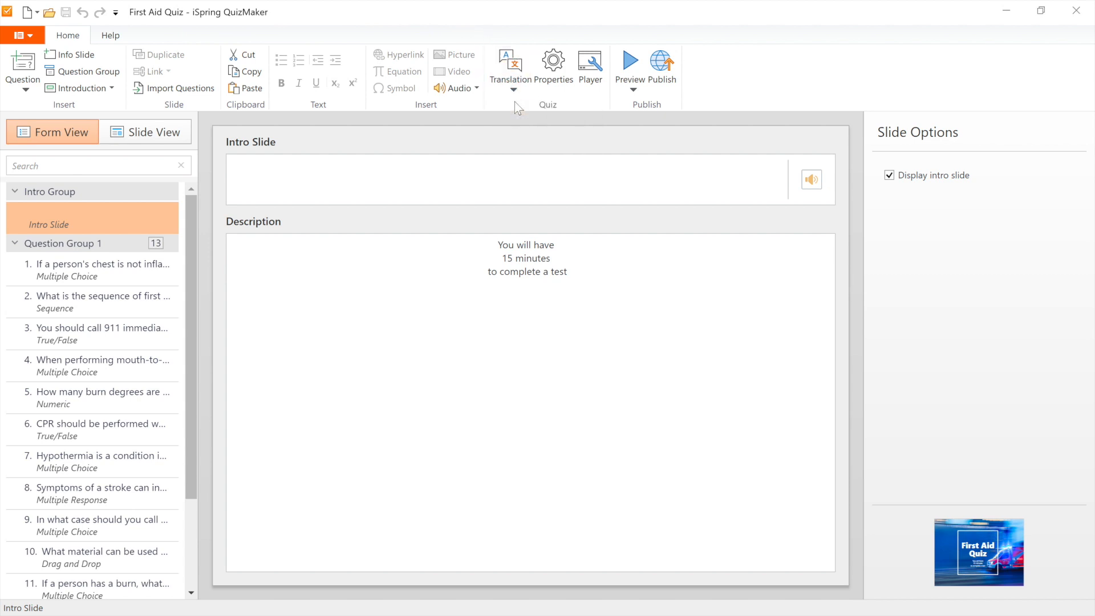
# Step: Export the quiz texts to an XLIFF file, confirming the source language, and save it
pyautogui.click(511, 70)
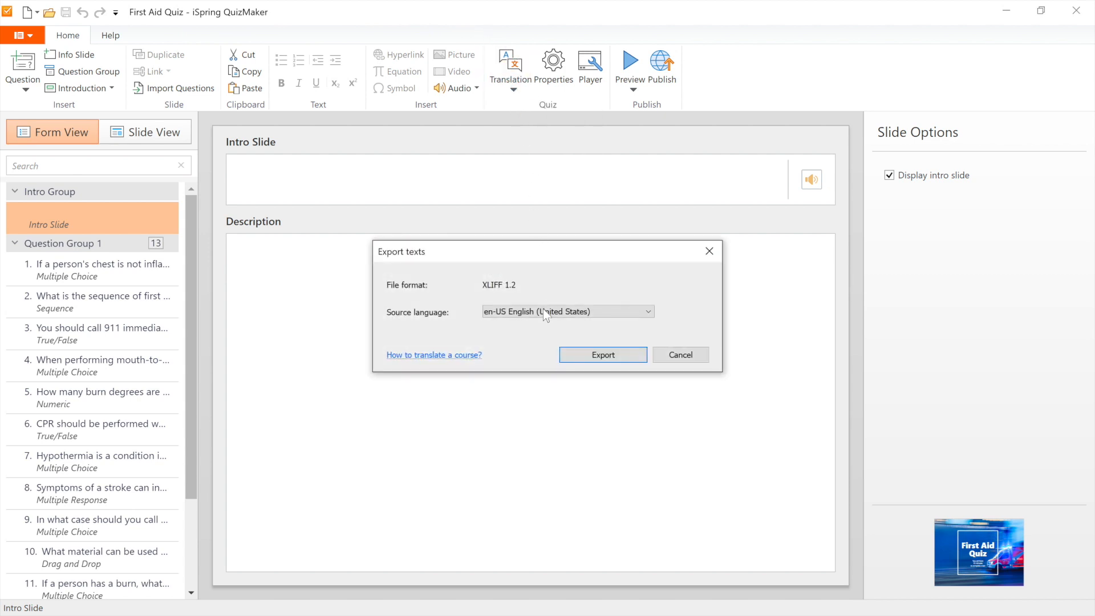
pyautogui.click(567, 312)
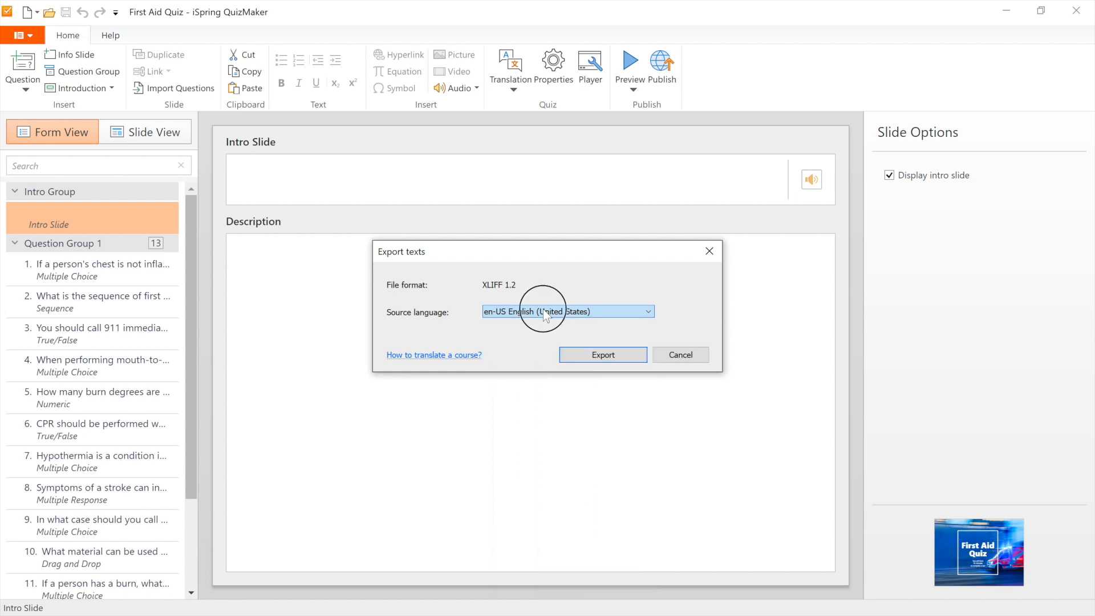
pyautogui.click(603, 355)
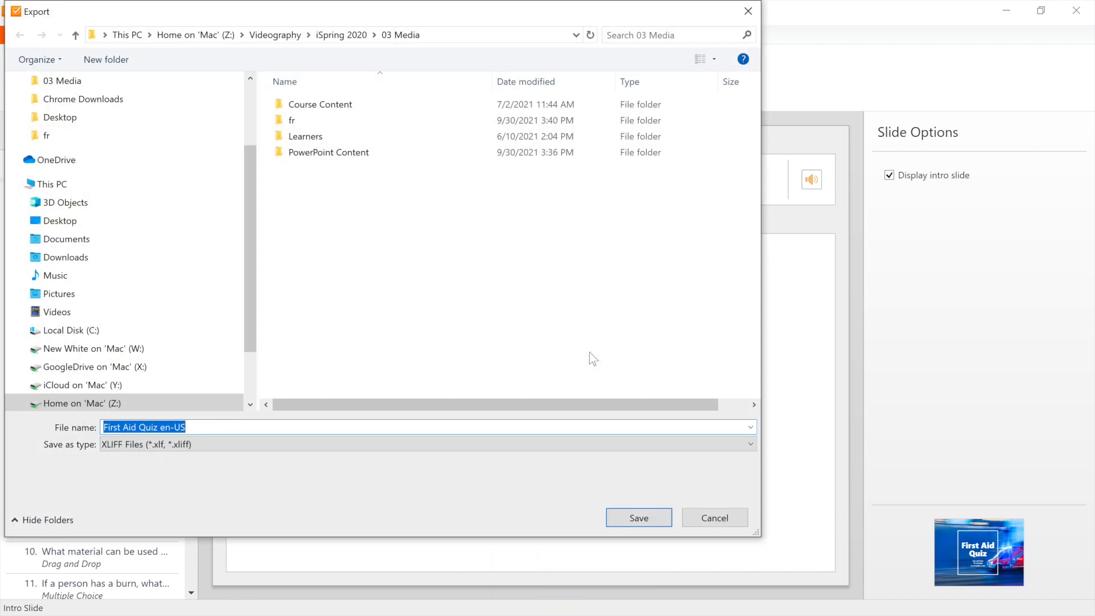
pyautogui.moveTo(624, 484)
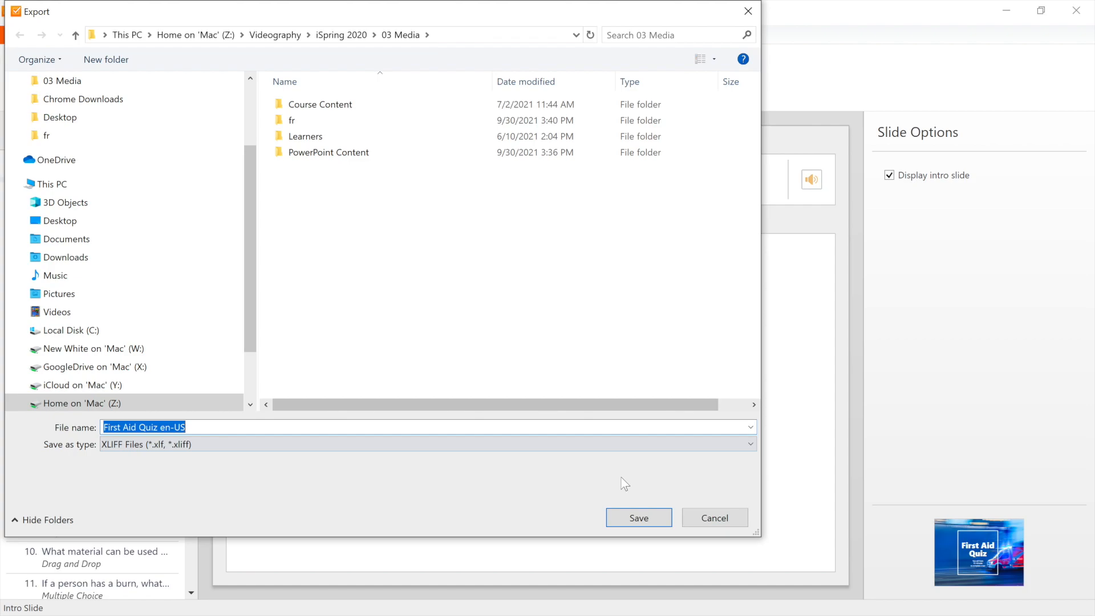
pyautogui.click(637, 518)
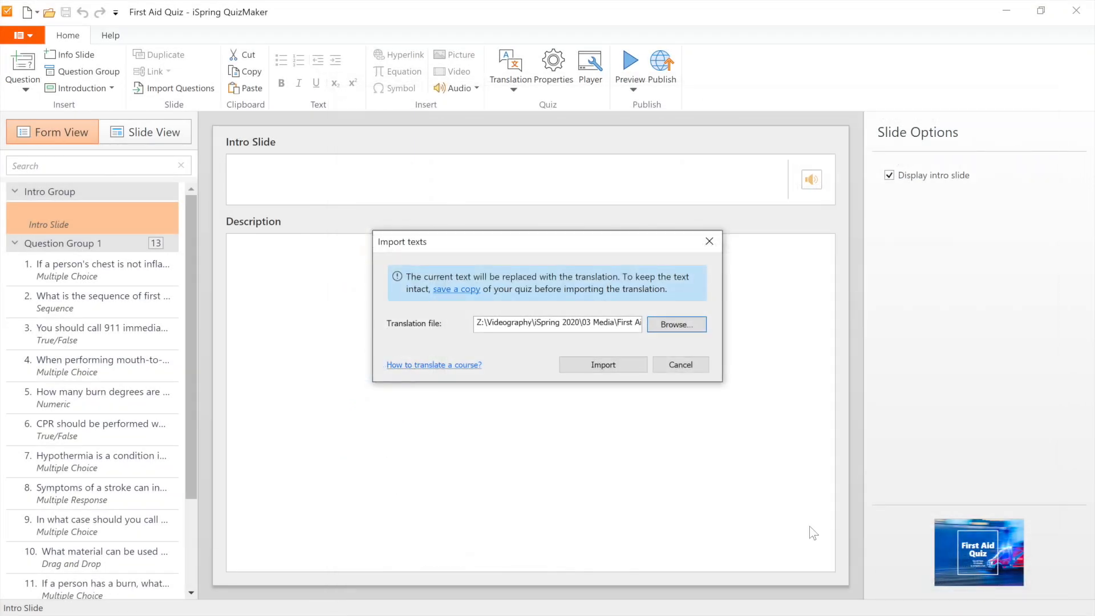
# Step: Import the French translation file and check the first two questions in French
pyautogui.click(602, 364)
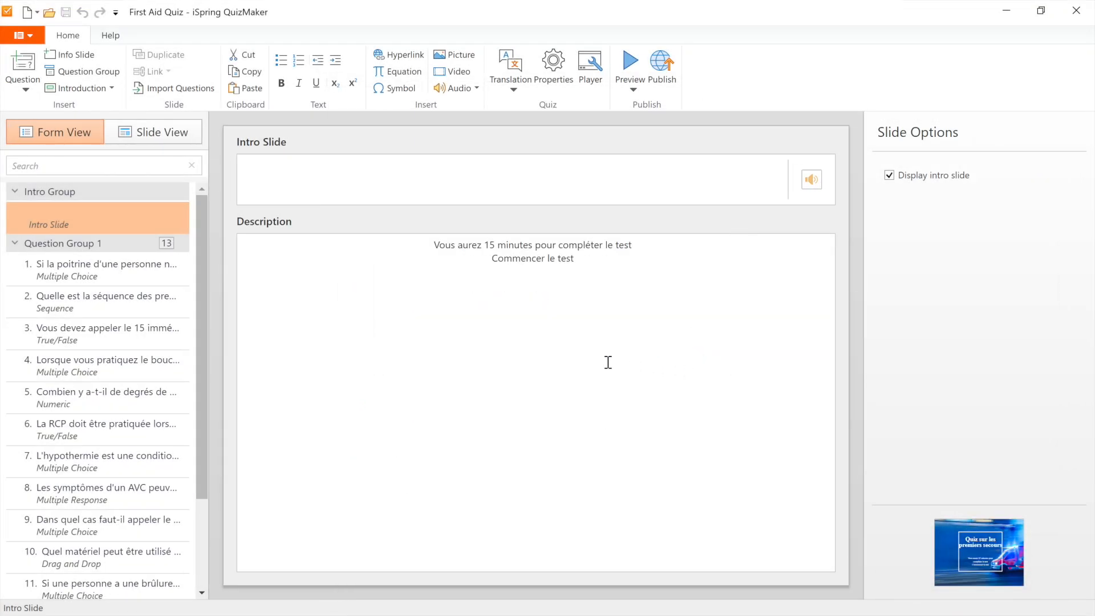
pyautogui.click(105, 269)
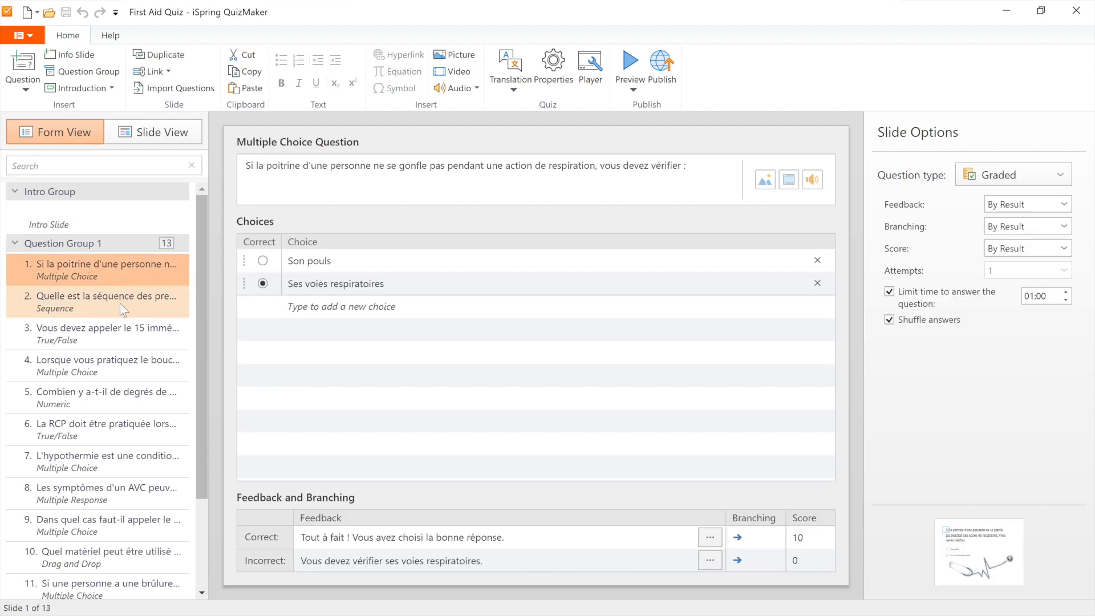
pyautogui.click(105, 297)
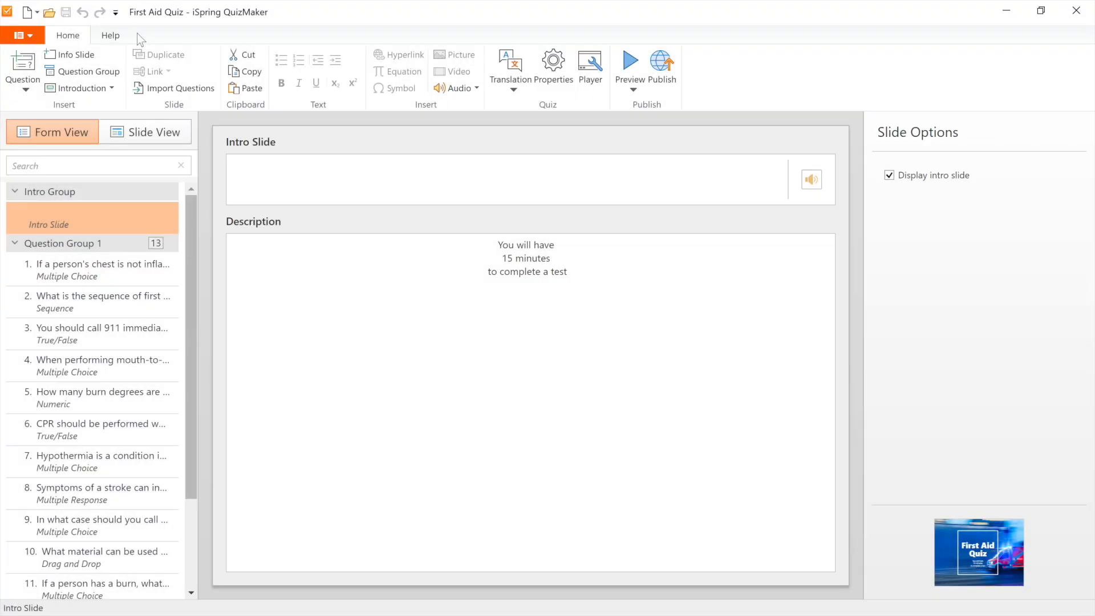
pyautogui.moveTo(509, 66)
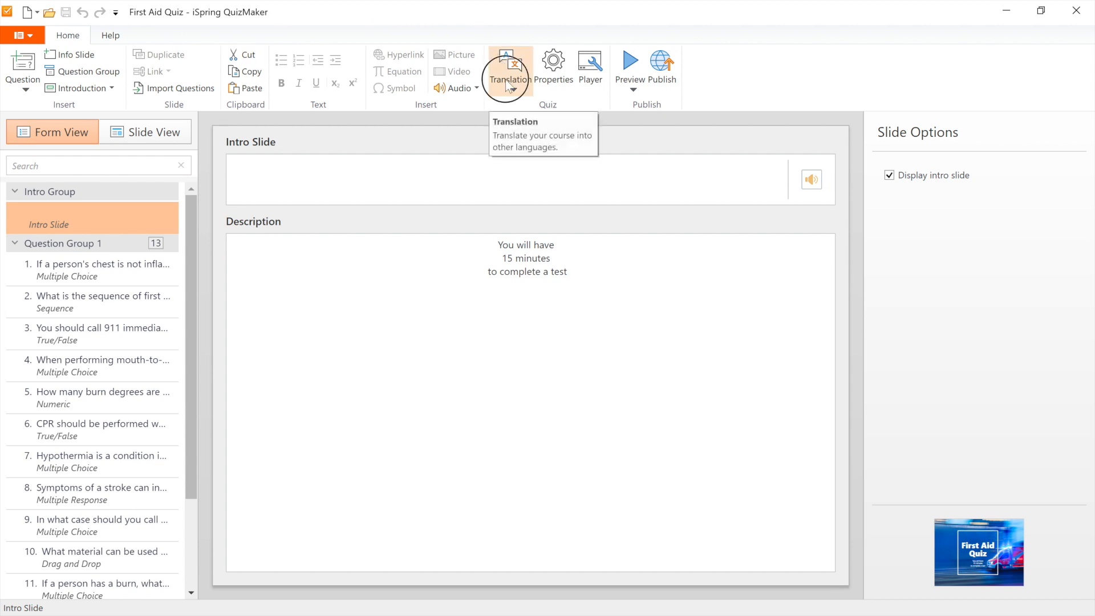
# Step: Re-export the quiz texts with en-US English as source and save First Aid Quiz en-US.xlf in 03 Media
pyautogui.click(506, 67)
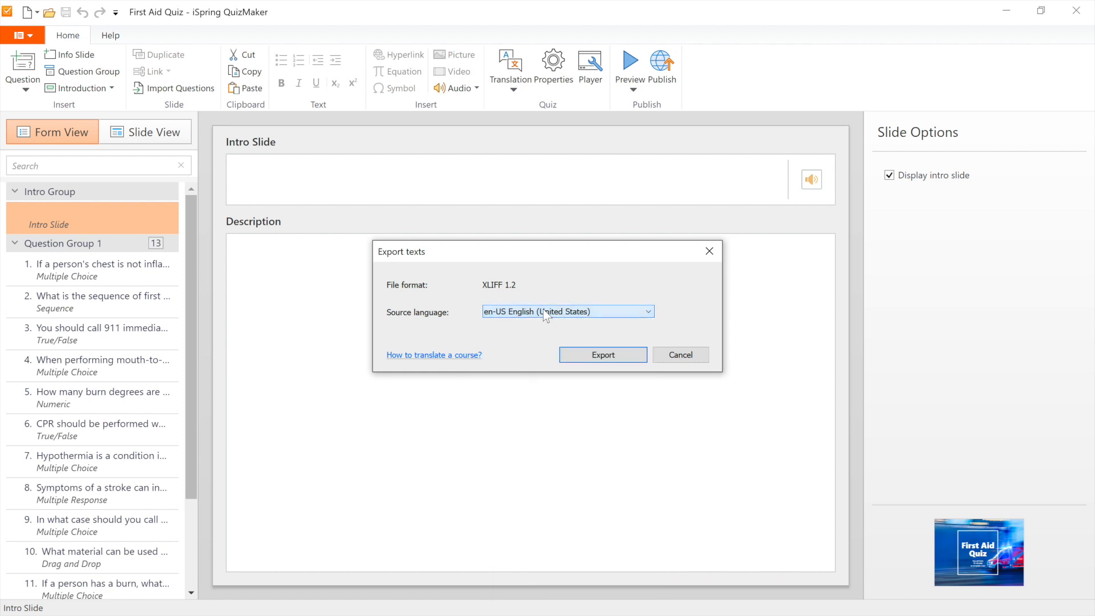
pyautogui.click(603, 355)
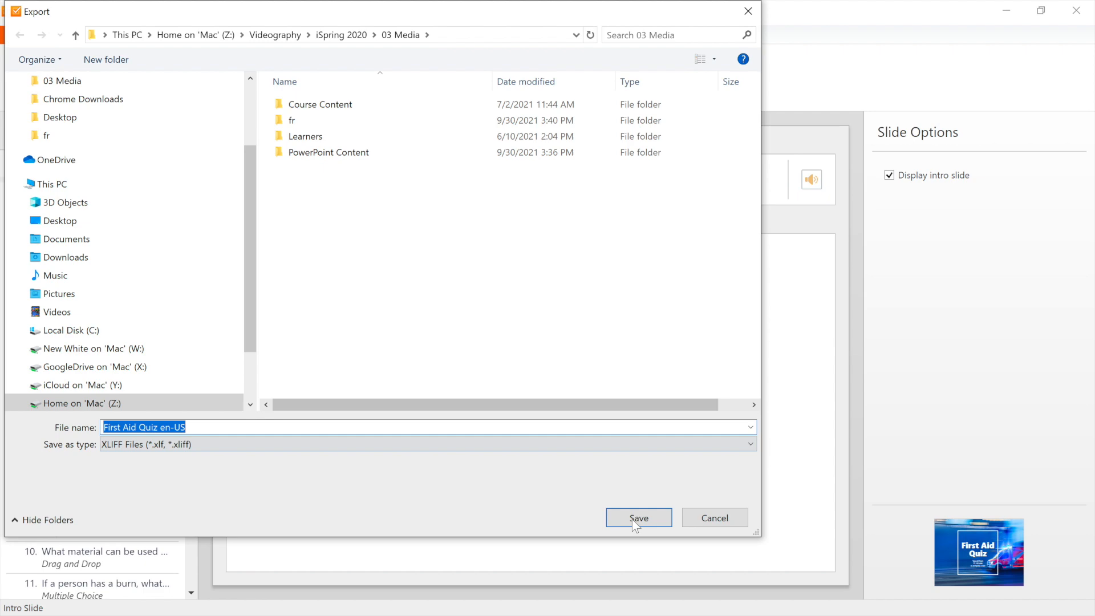
pyautogui.click(637, 518)
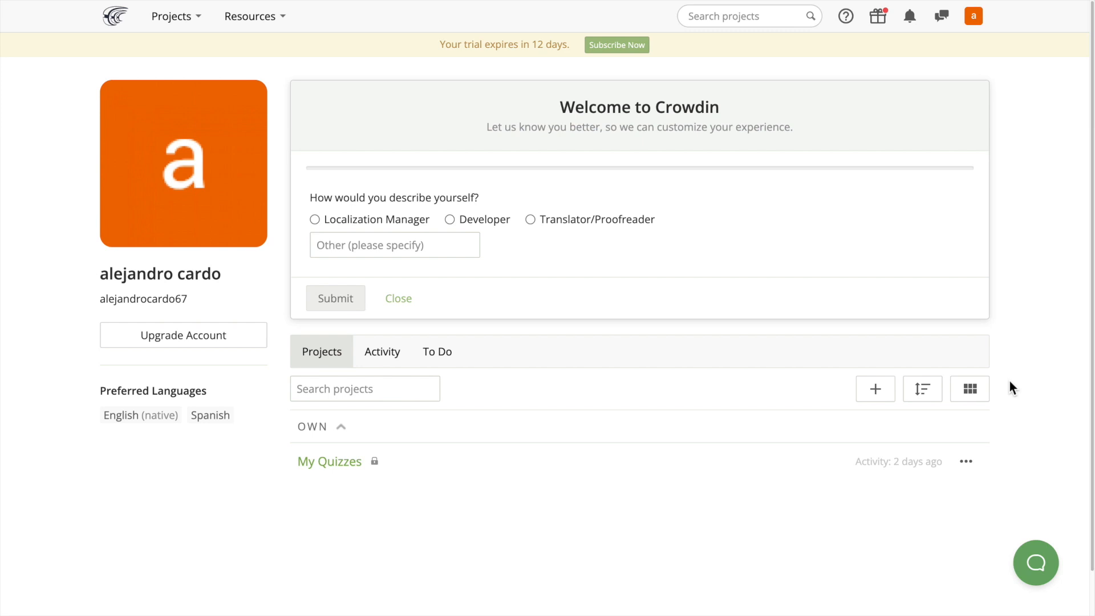
# Step: Create the Crowdin project First Aid Quiz - French with English source and French target
pyautogui.click(875, 388)
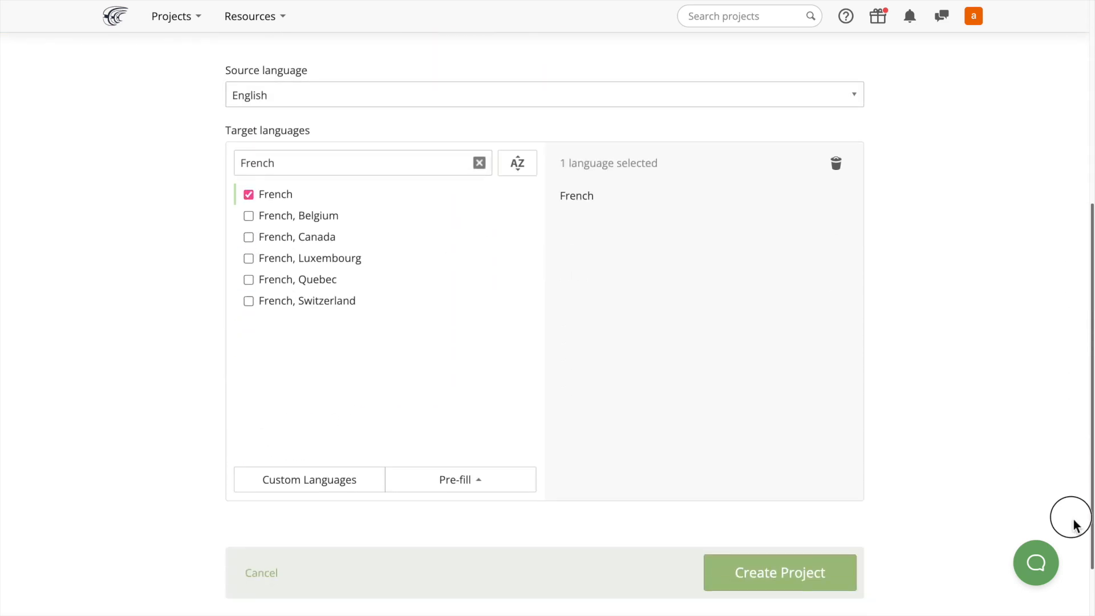
pyautogui.click(779, 571)
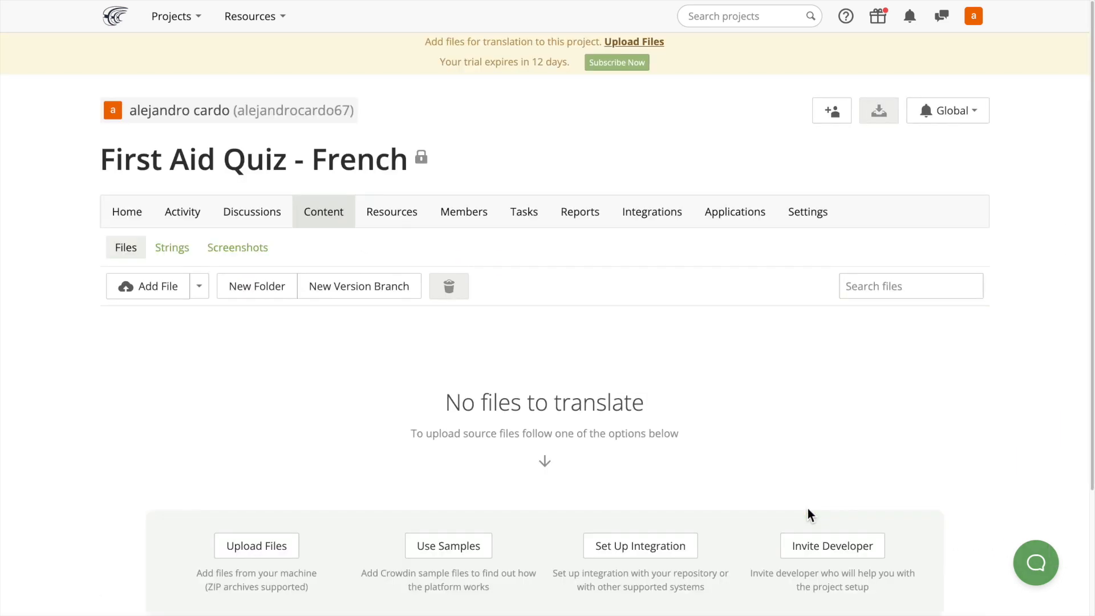
# Step: Upload First Aid Quiz en-US.xlf as the project's source file
pyautogui.click(156, 287)
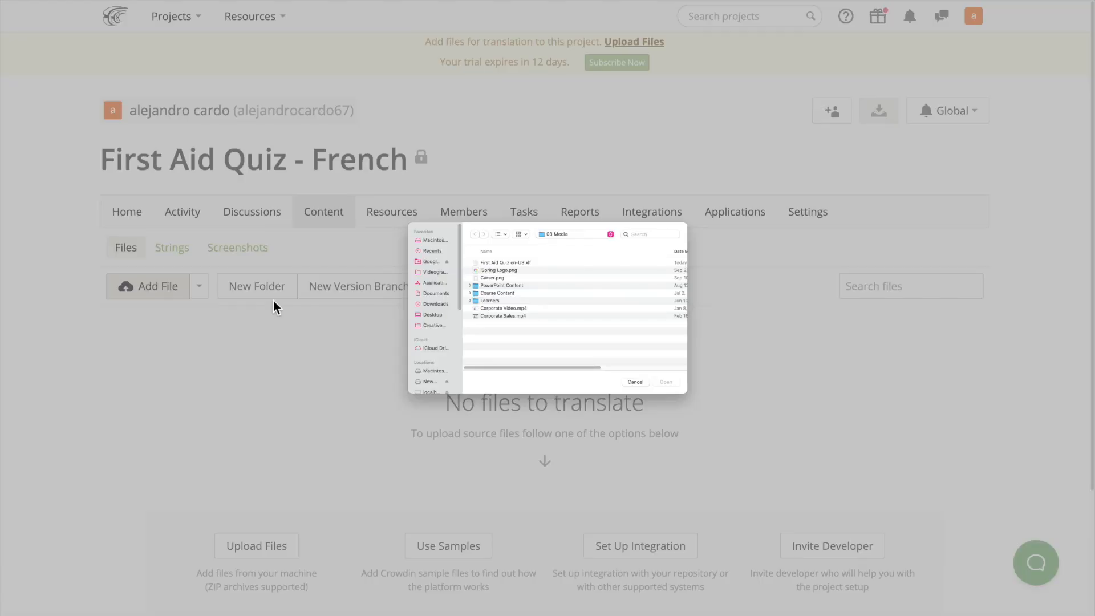
pyautogui.click(504, 262)
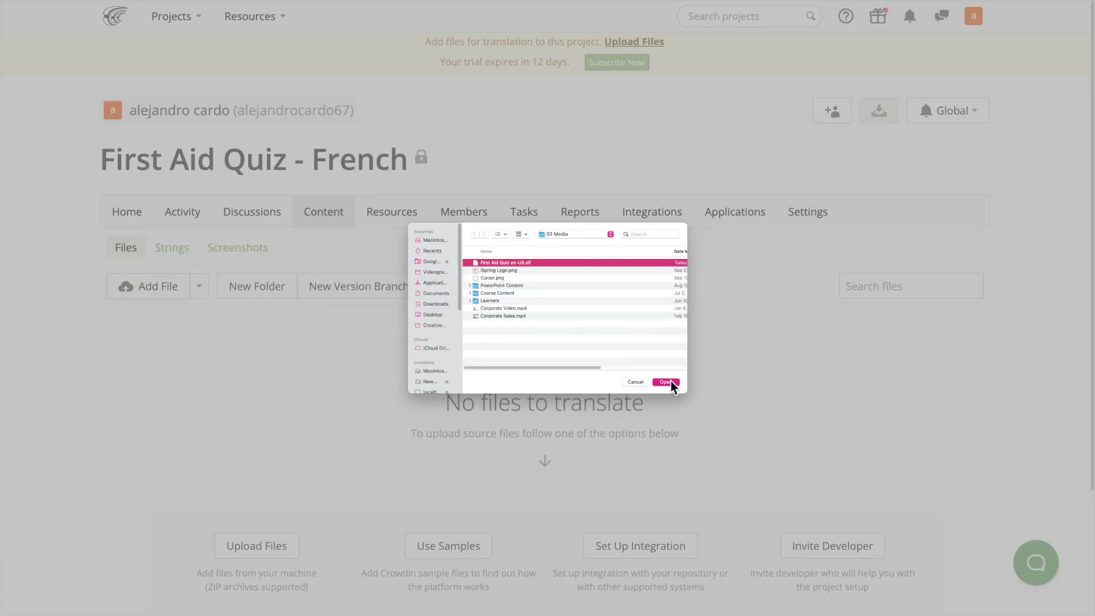
pyautogui.click(664, 382)
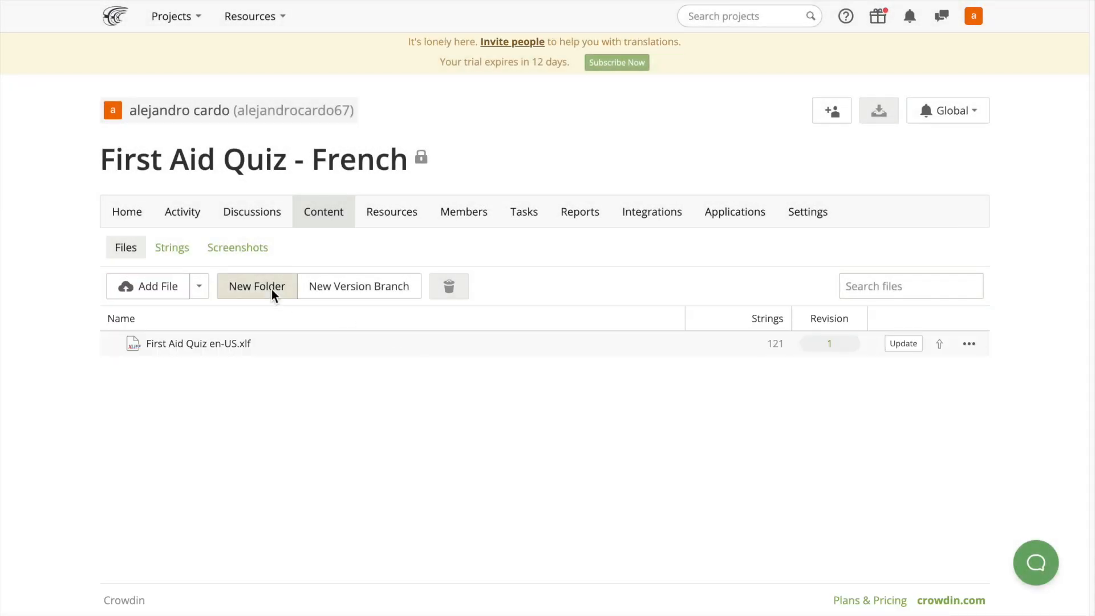
# Step: From the project overview, go into French and load the quiz file in the translation editor
pyautogui.click(127, 212)
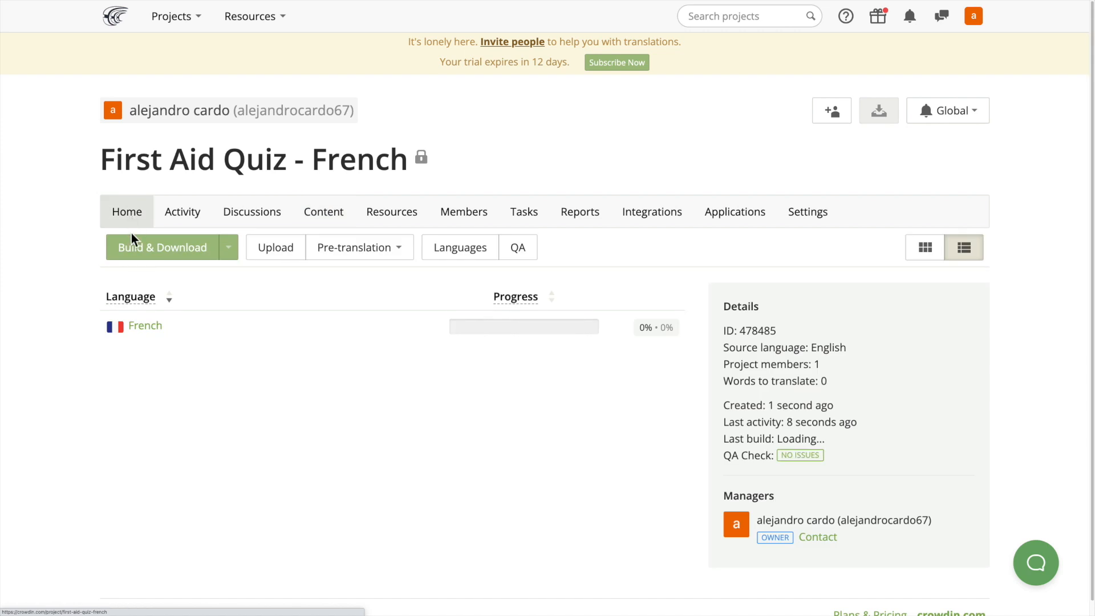
pyautogui.click(145, 325)
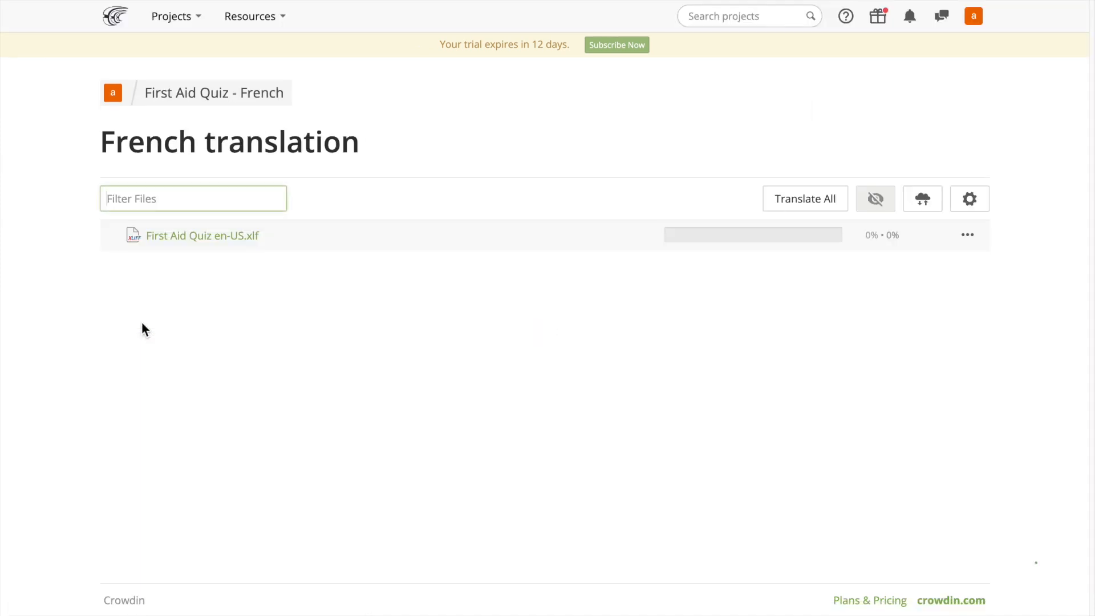
pyautogui.click(203, 235)
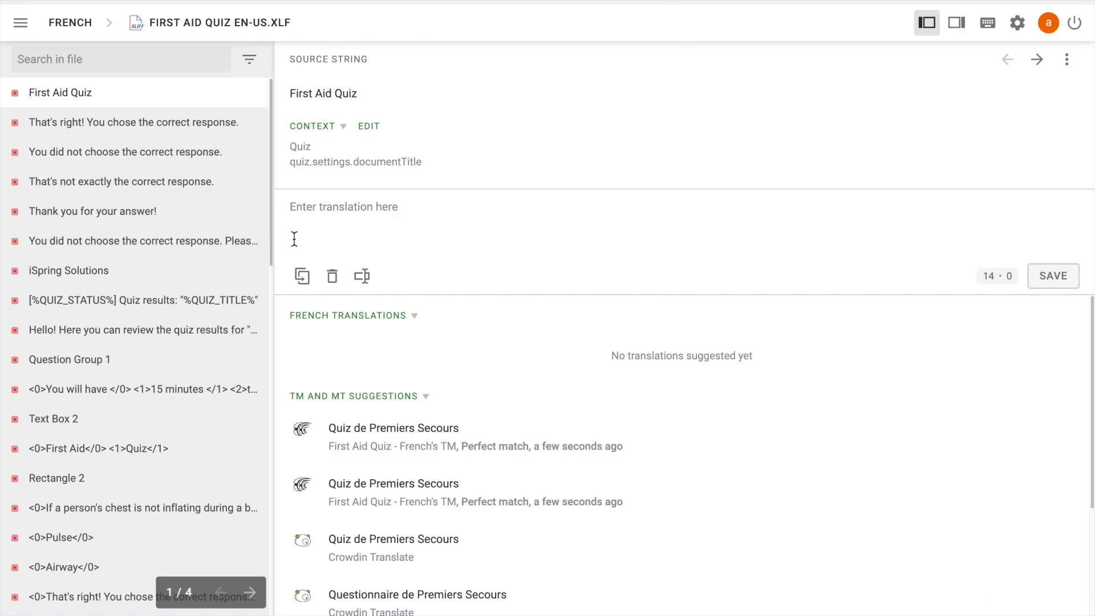
# Step: Translate the title as 'Quiz sur les premiers secours' and a feedback string as 'Vous devez vérifier ses voies respiratoires', saving each
pyautogui.write('Quiz sur les premiers secours')
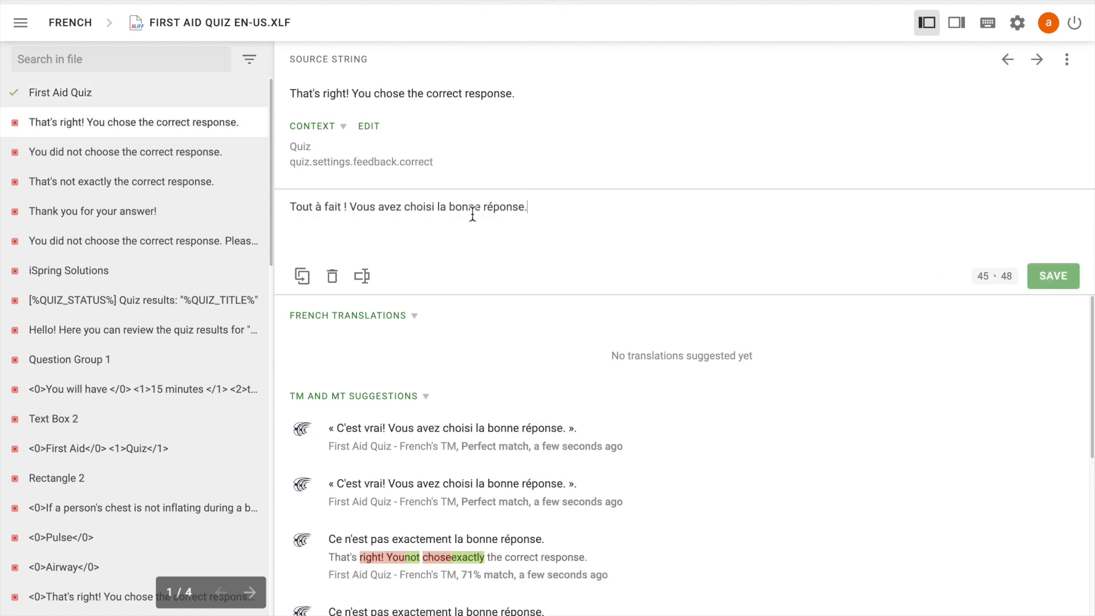
pyautogui.click(1053, 275)
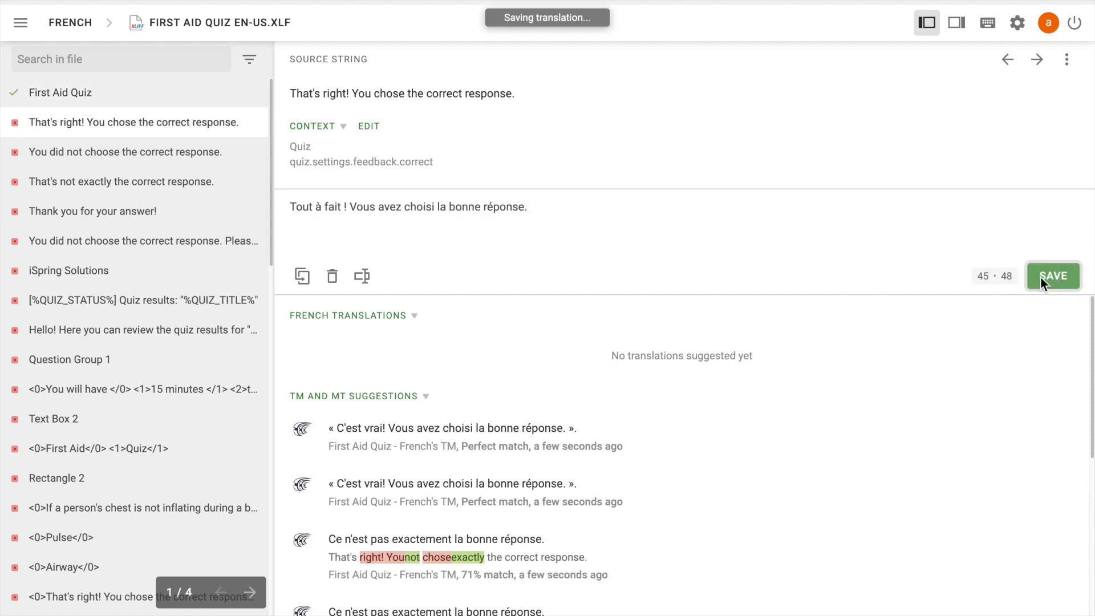
pyautogui.click(1053, 275)
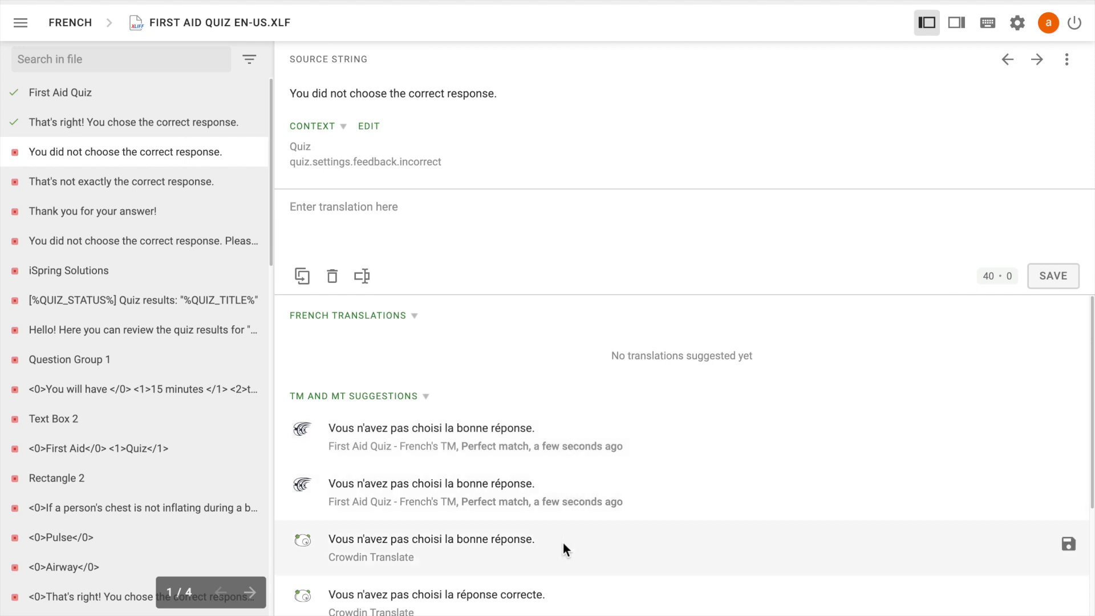
pyautogui.moveTo(396, 332)
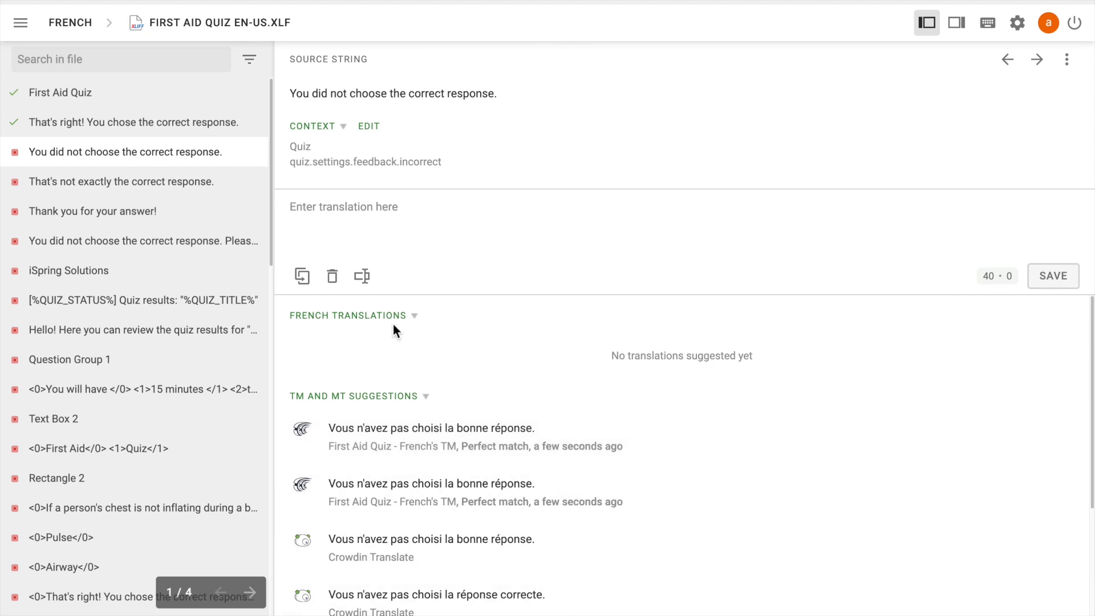
pyautogui.write('Vous devez vérifier ses voies respiratoires')
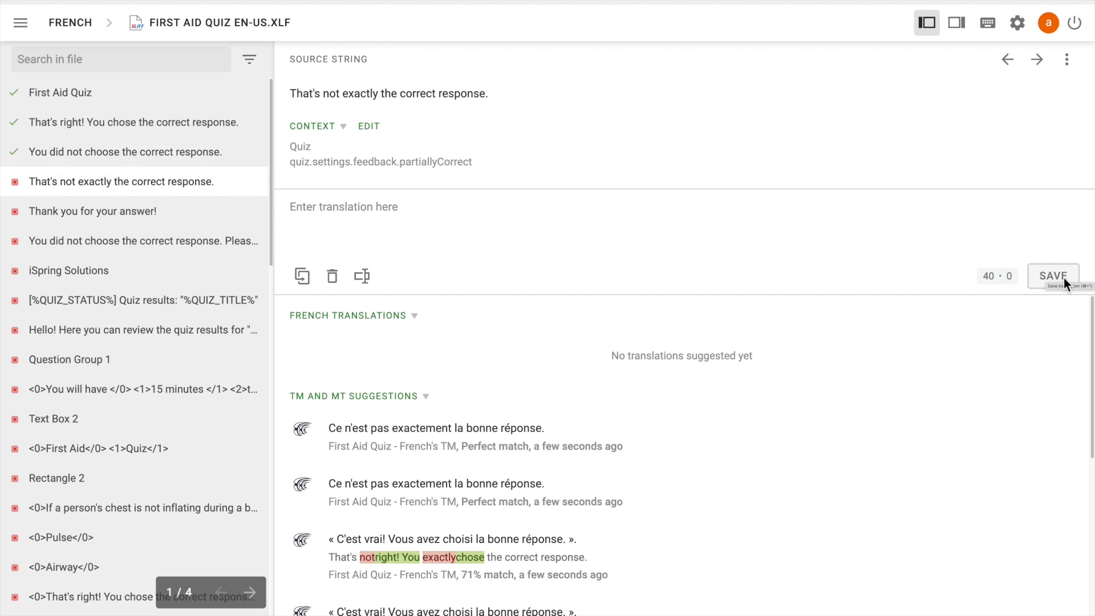
pyautogui.moveTo(116, 51)
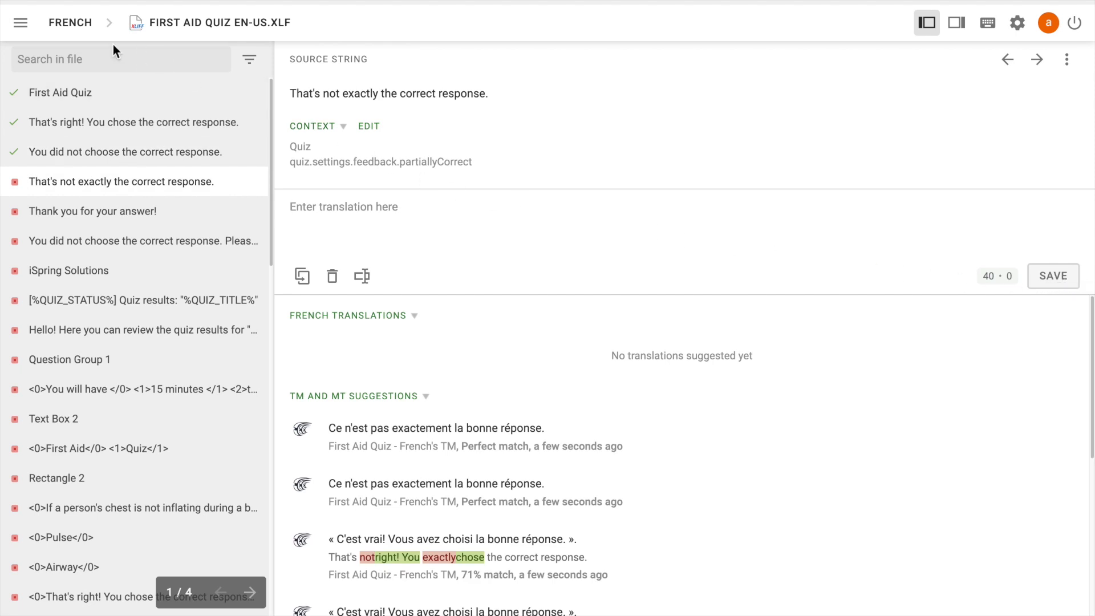
# Step: Download the translated quiz file from the editor's File menu
pyautogui.click(21, 23)
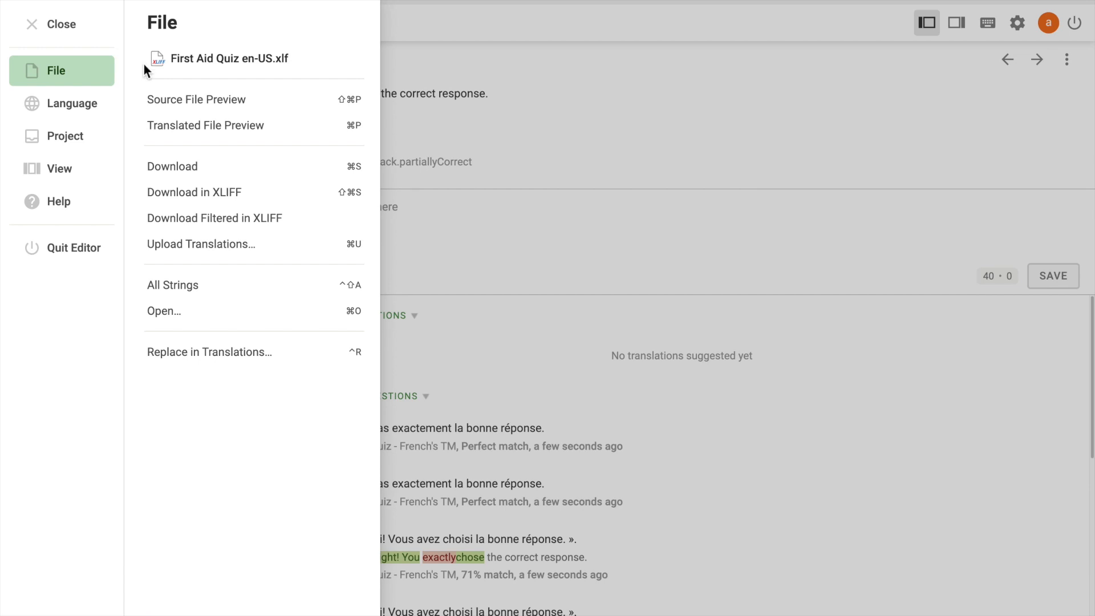
pyautogui.moveTo(172, 166)
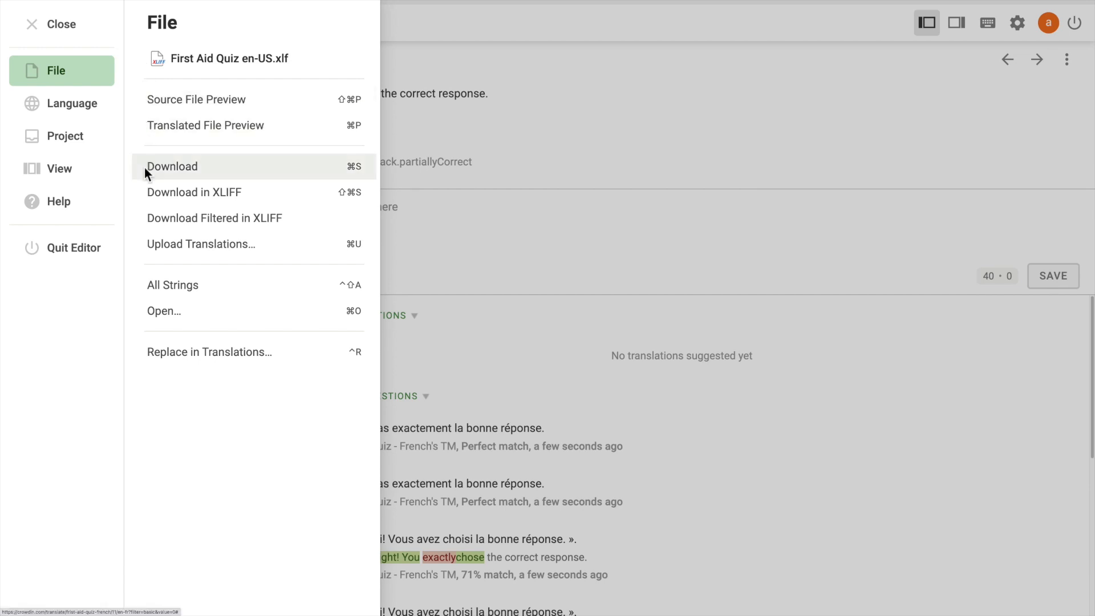
pyautogui.click(173, 167)
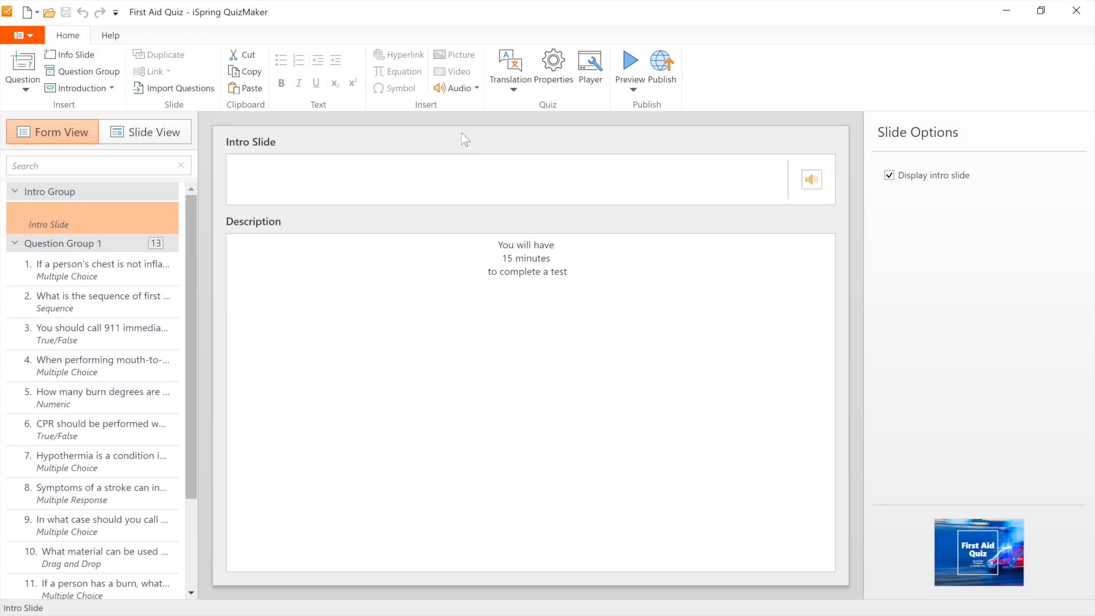
pyautogui.moveTo(505, 109)
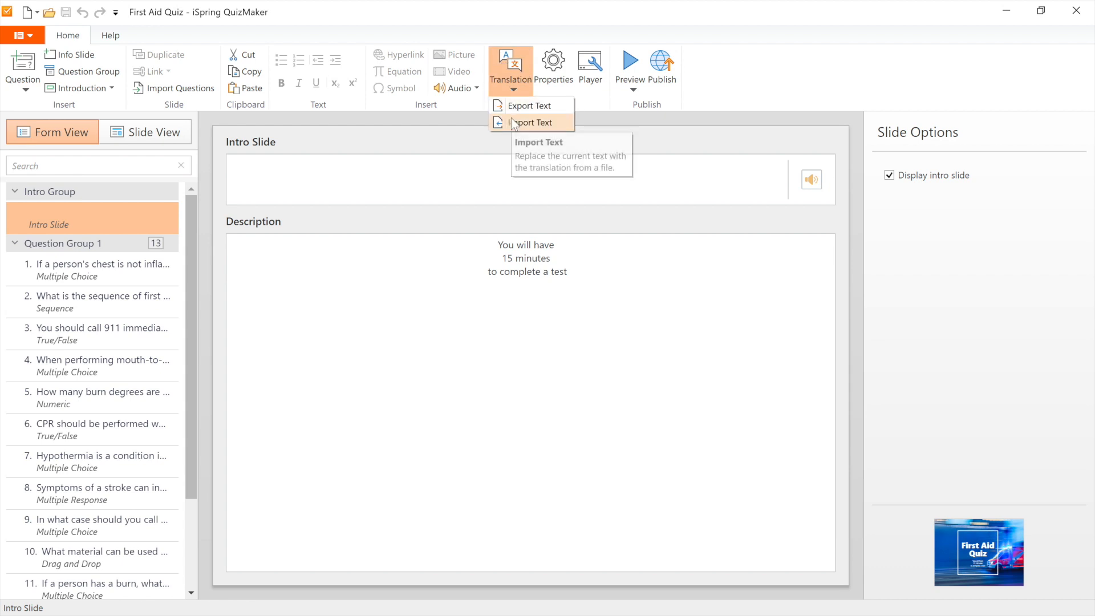
# Step: Import the First Aid Quiz en-US translation .xlf from disk and dismiss the confirmation
pyautogui.click(530, 122)
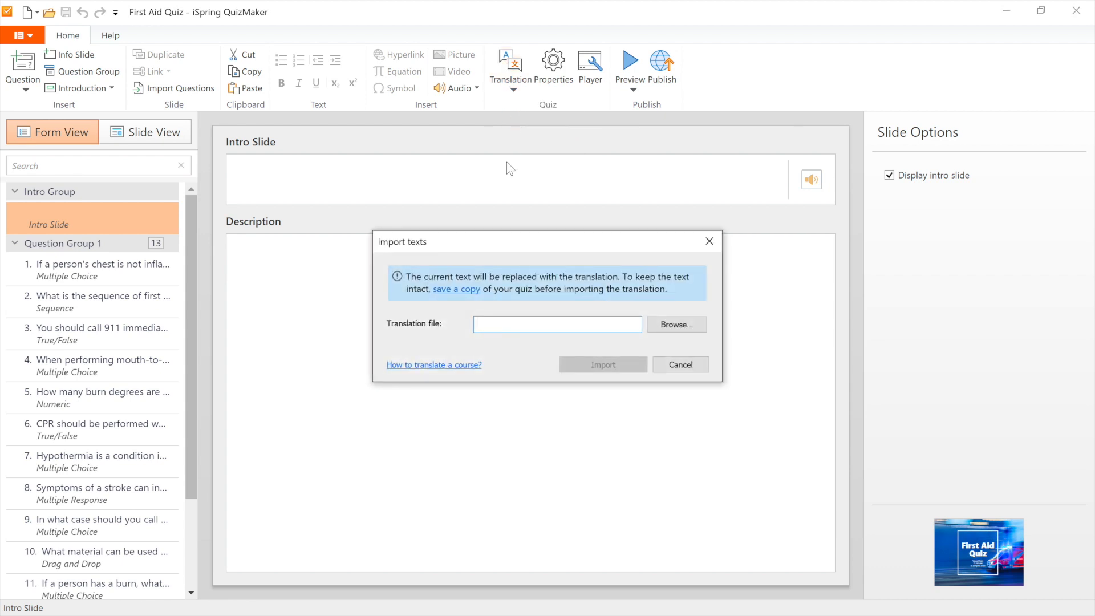
pyautogui.moveTo(526, 293)
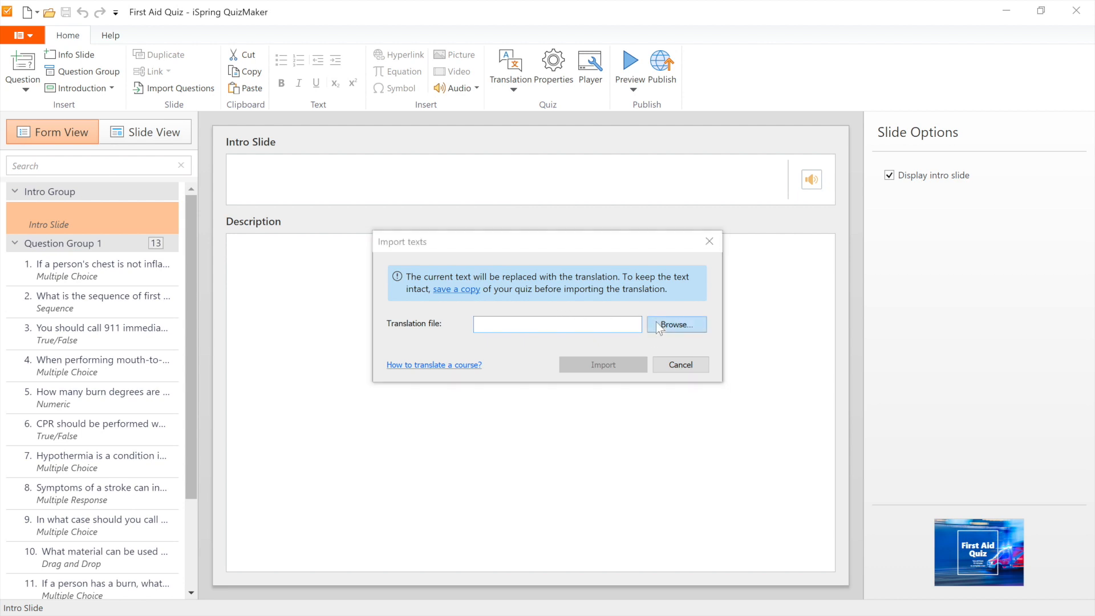
pyautogui.click(674, 324)
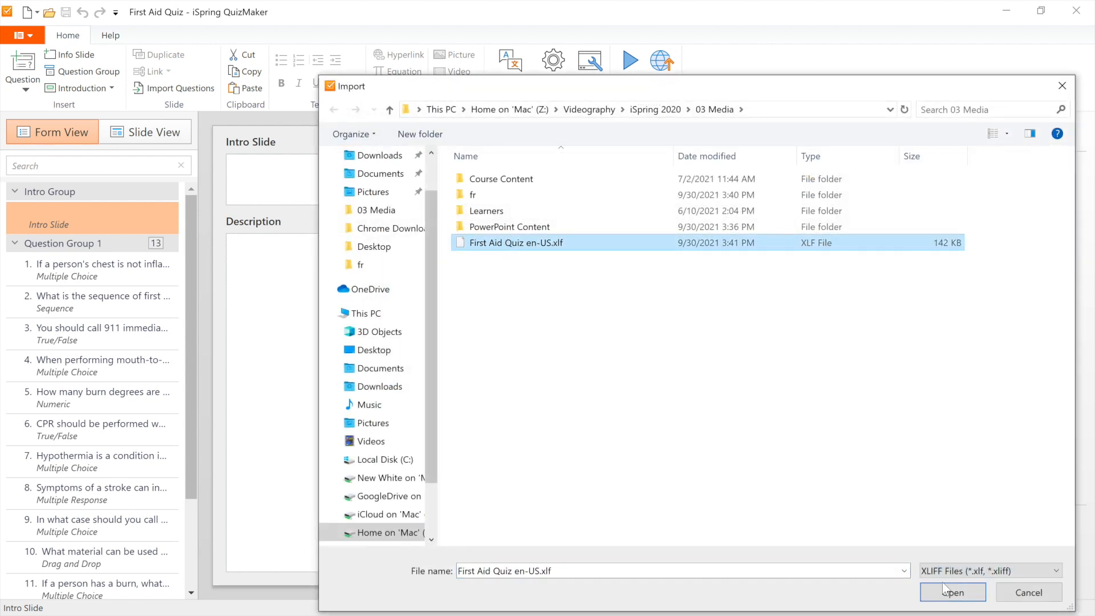
pyautogui.click(951, 592)
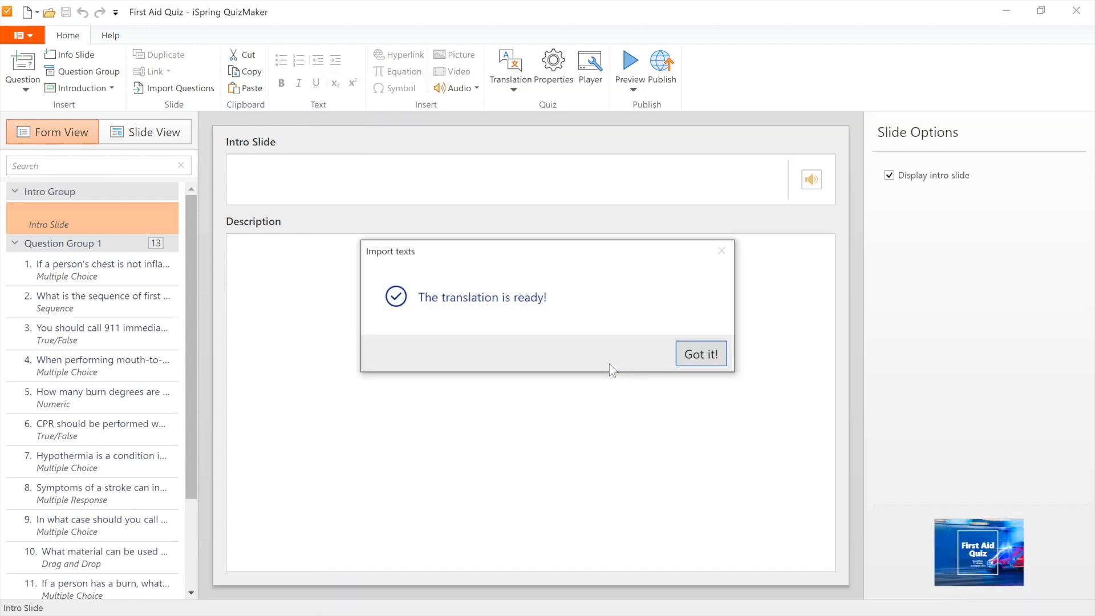
pyautogui.click(700, 353)
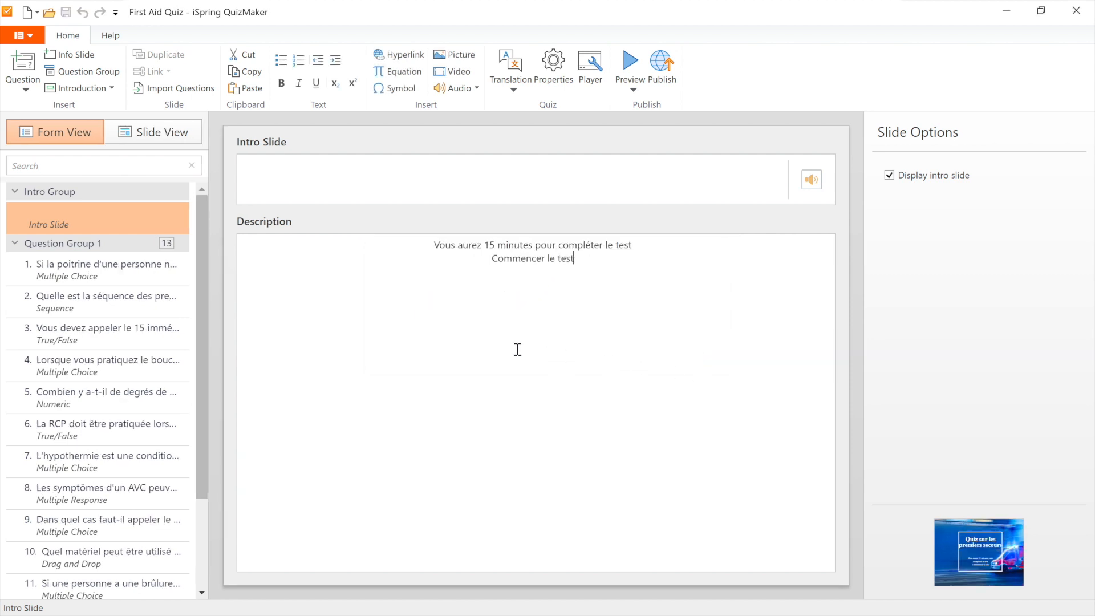
# Step: Check the first question and the true/false question now reading in French
pyautogui.click(98, 269)
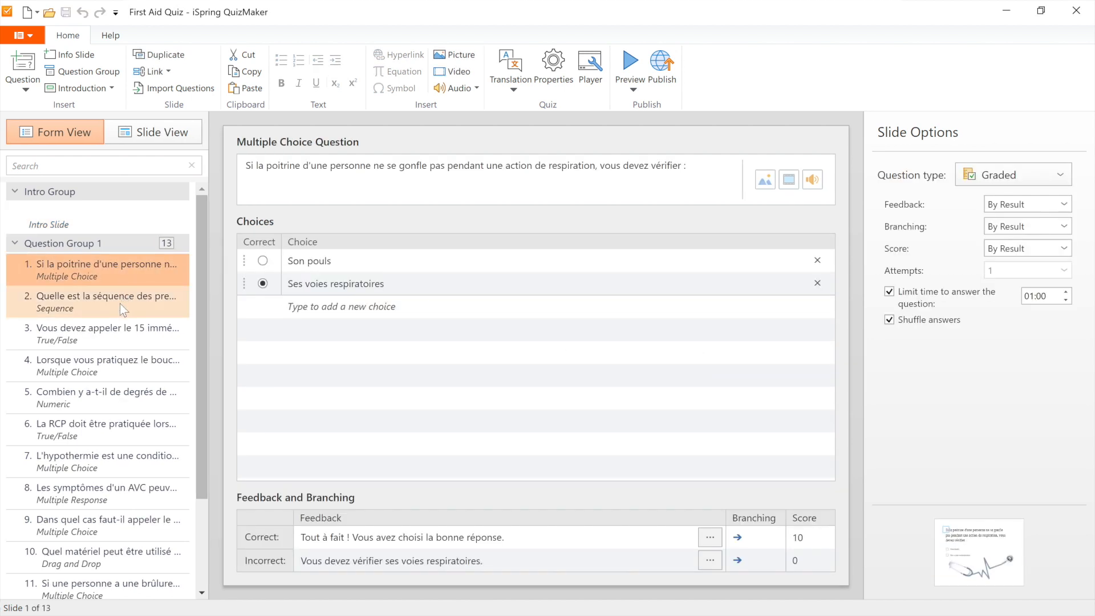
pyautogui.click(105, 334)
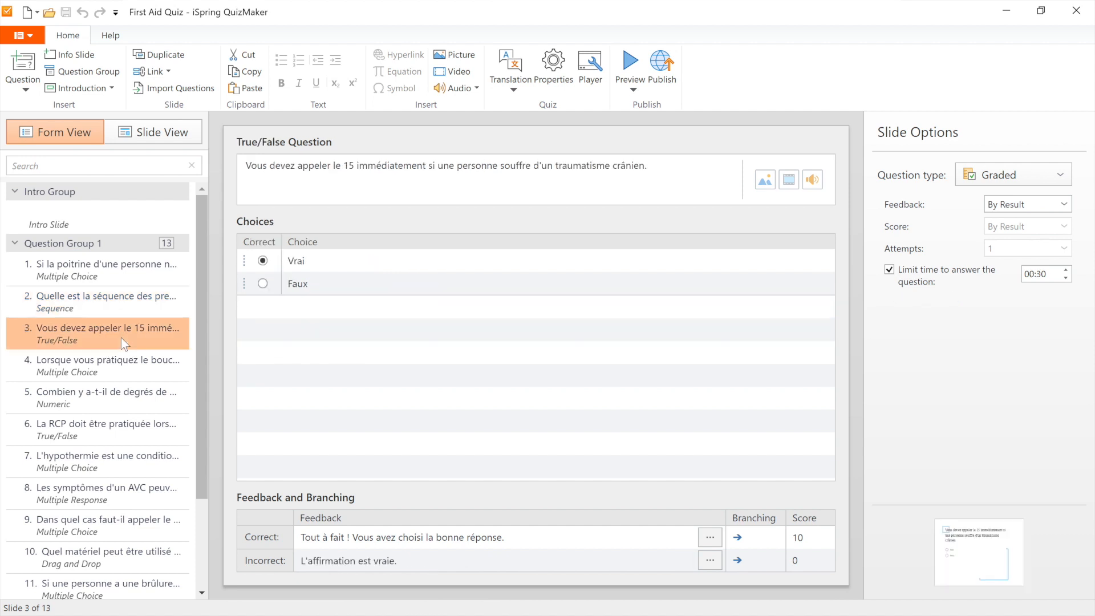